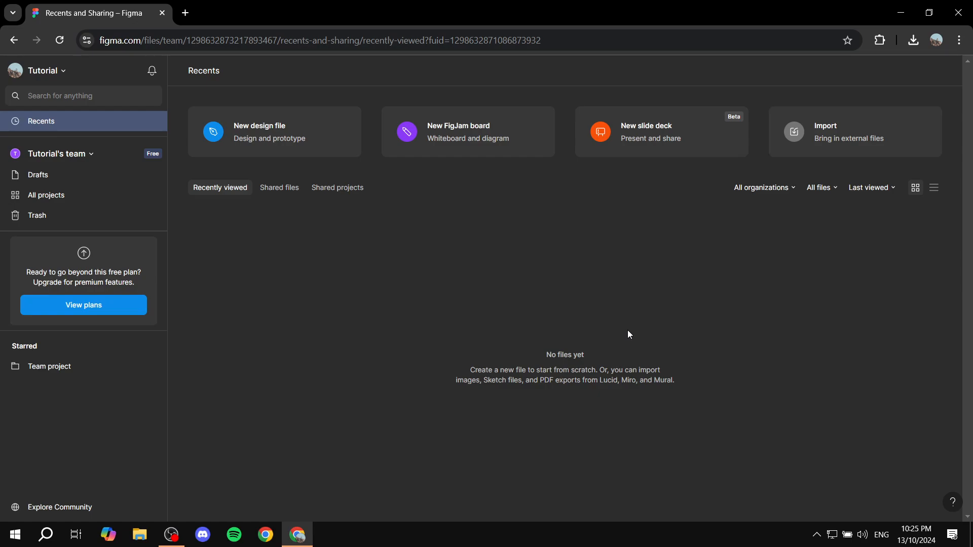
mouse_move(161, 192)
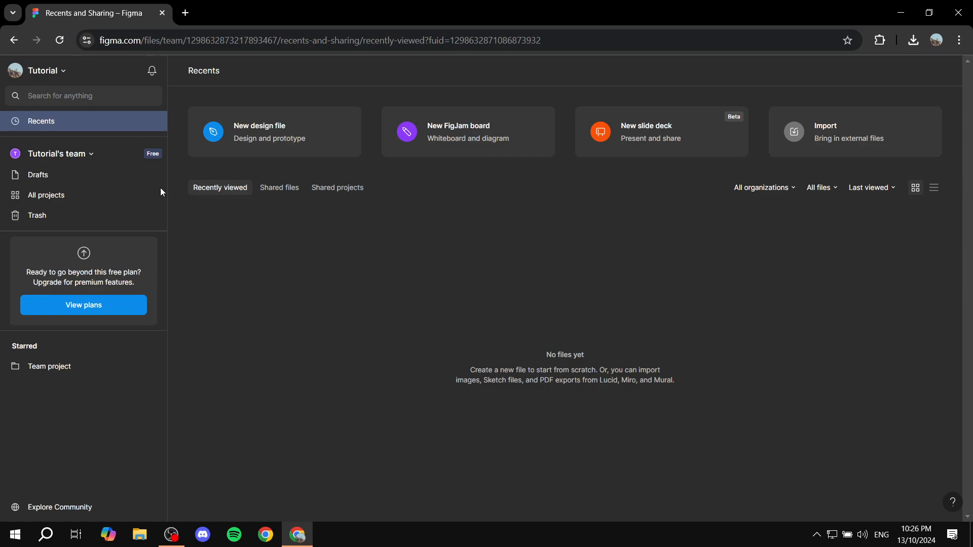
Step: Attempt to import a GIF from the computer and dismiss the failed import report
left_click(853, 132)
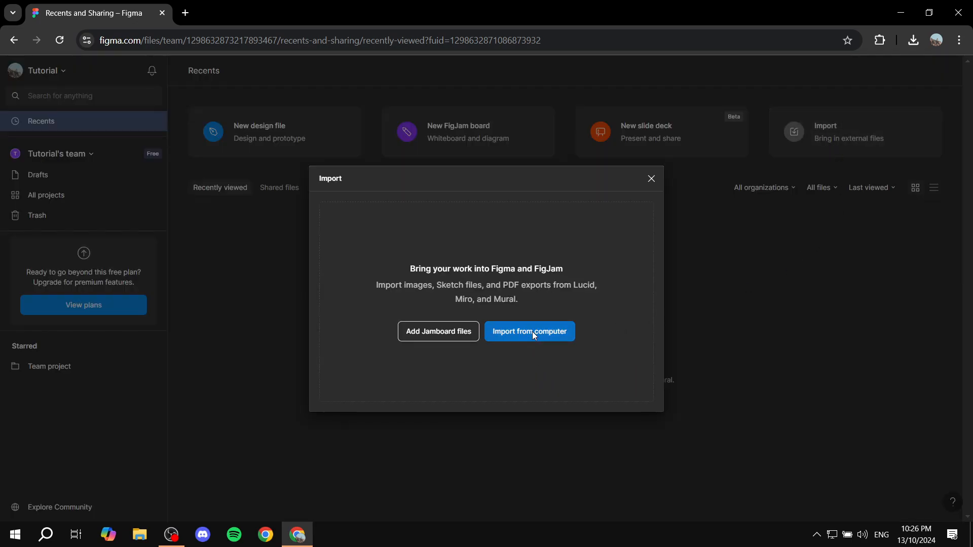
left_click(529, 331)
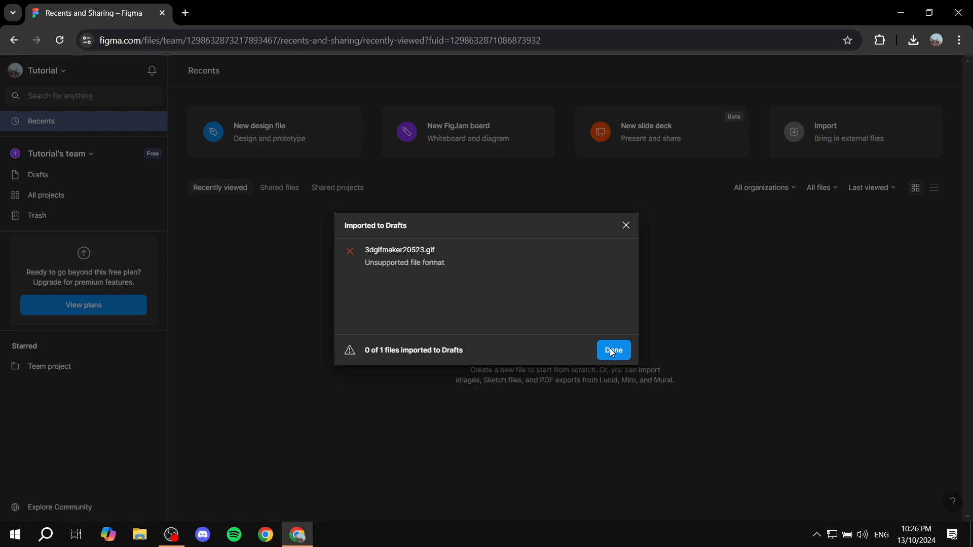
left_click(612, 350)
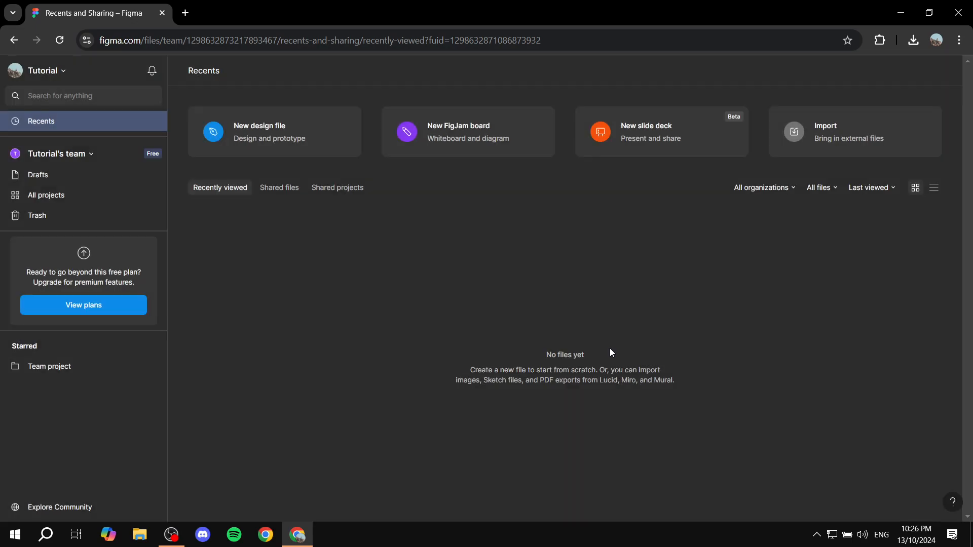
mouse_move(547, 284)
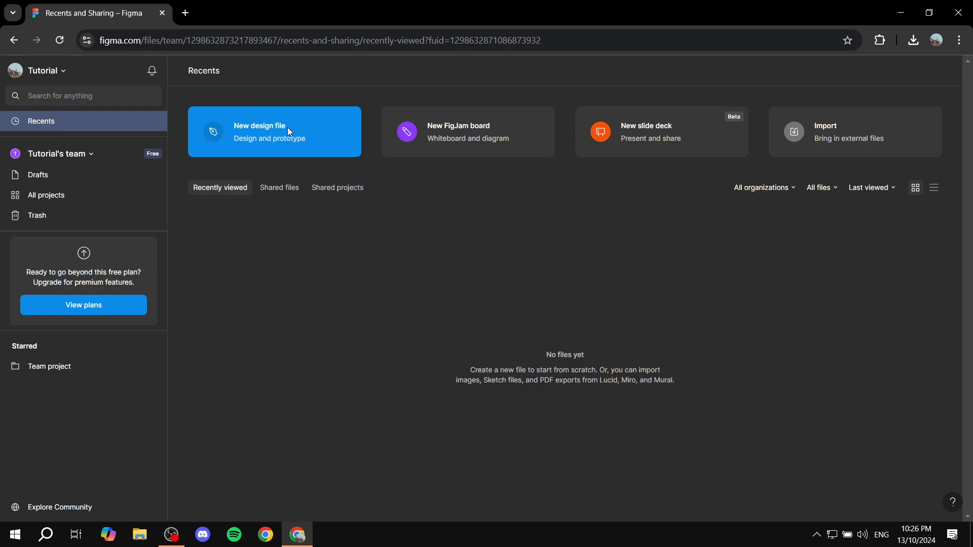
Step: Create a new blank design file, dismiss the tools tip, and choose the Rectangle tool
left_click(274, 131)
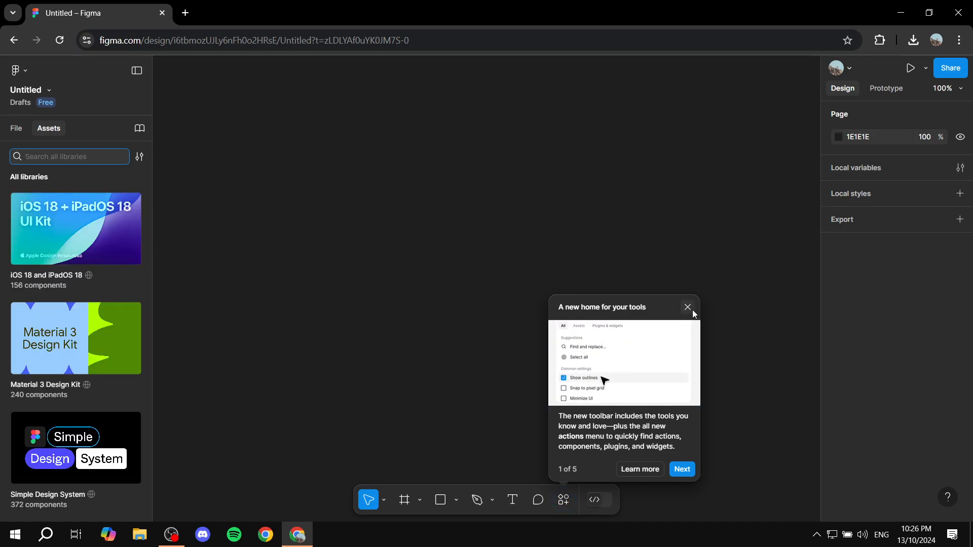
left_click(688, 307)
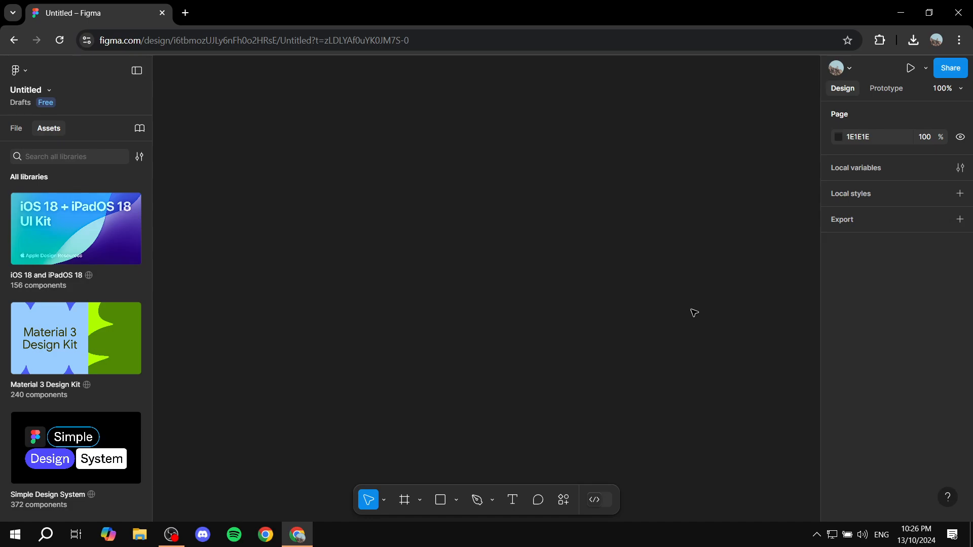
left_click(440, 500)
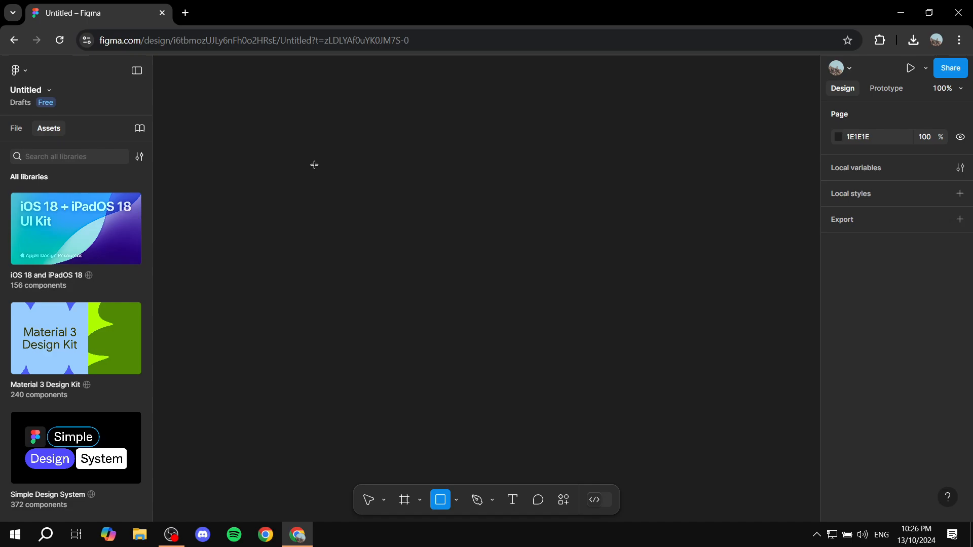
Step: Draw a rectangle and resize it to 342×217
left_click_drag(313, 165, 577, 392)
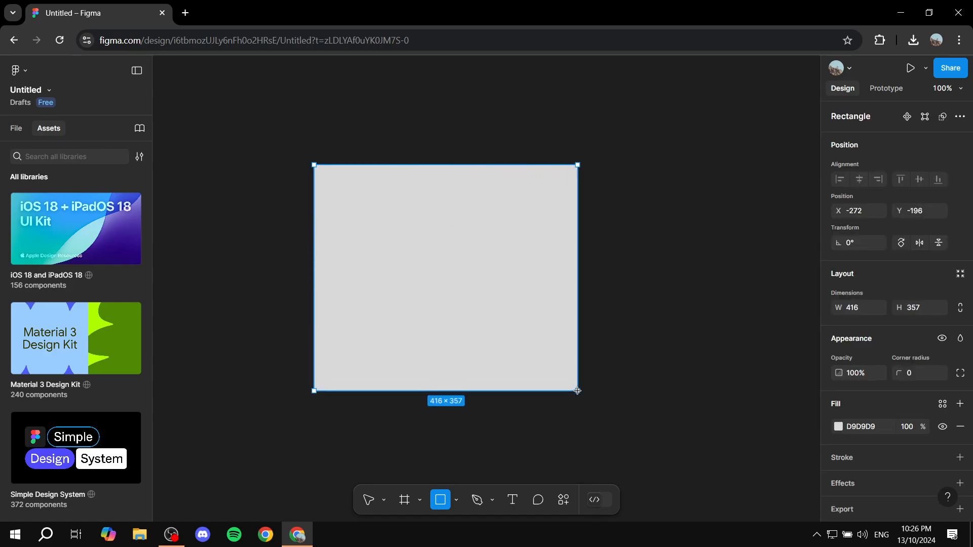
left_click_drag(577, 391, 488, 260)
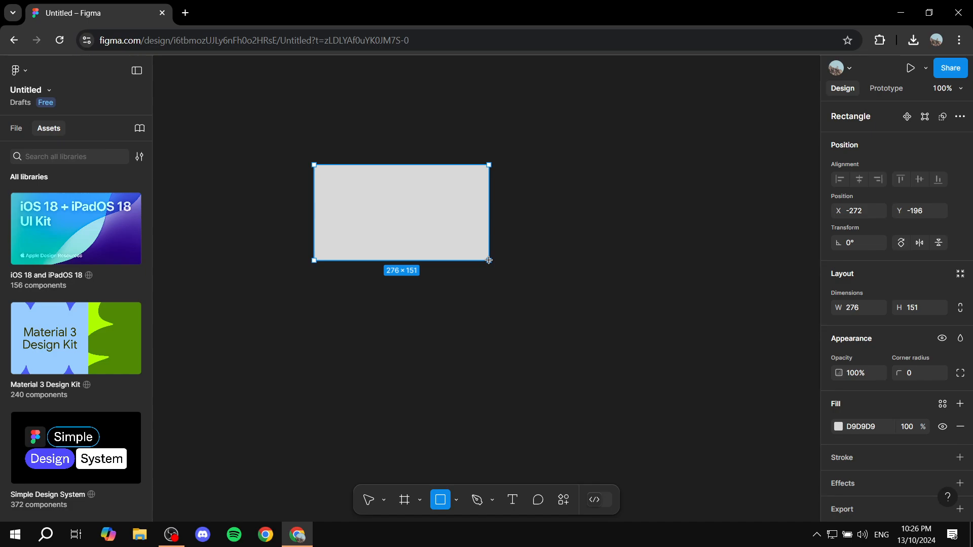
left_click_drag(489, 260, 479, 248)
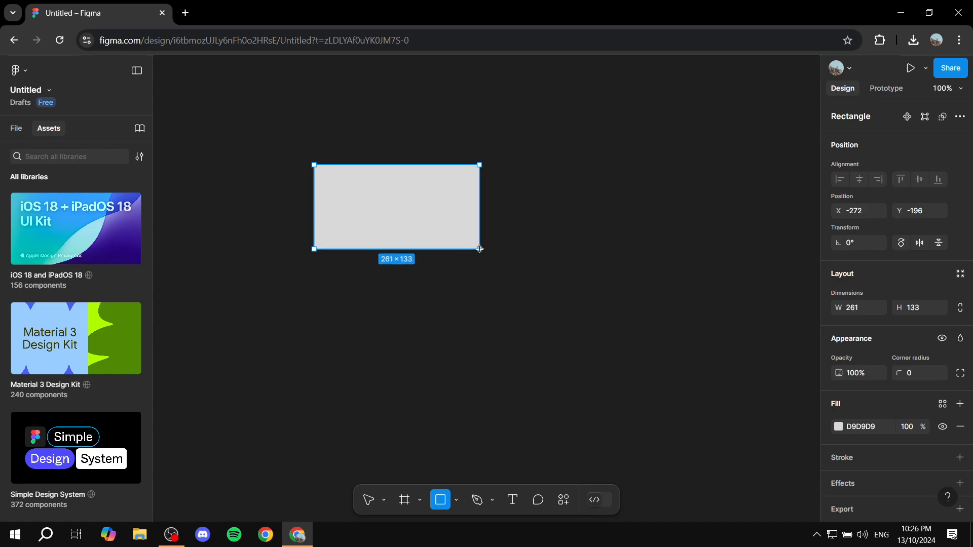
left_click_drag(478, 248, 455, 227)
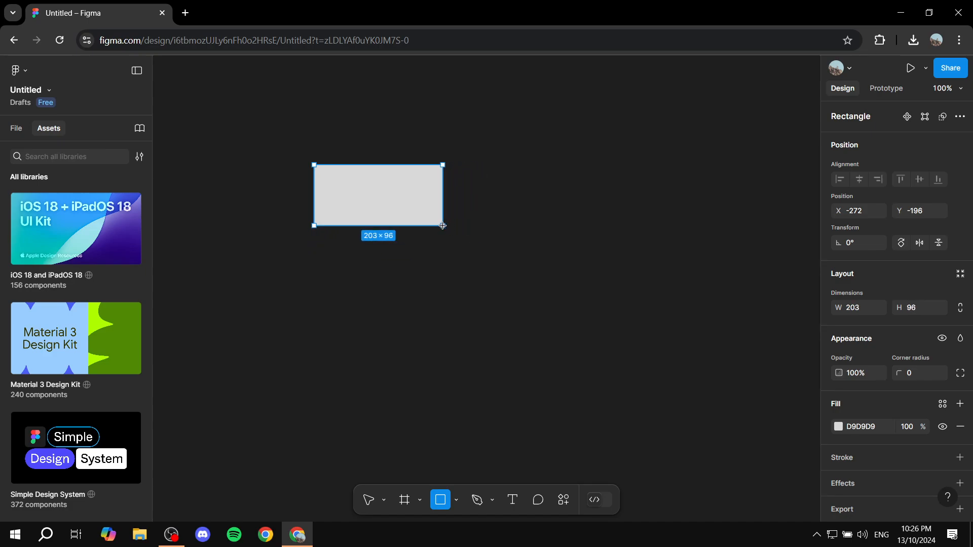
left_click_drag(442, 225, 531, 302)
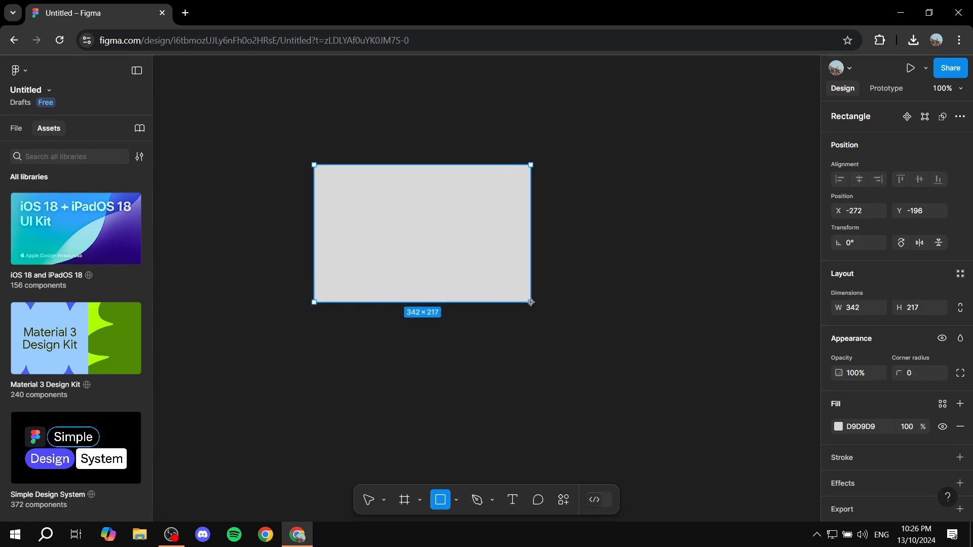
Step: Move the 342×217 rectangle to the centre of the canvas
left_click(368, 500)
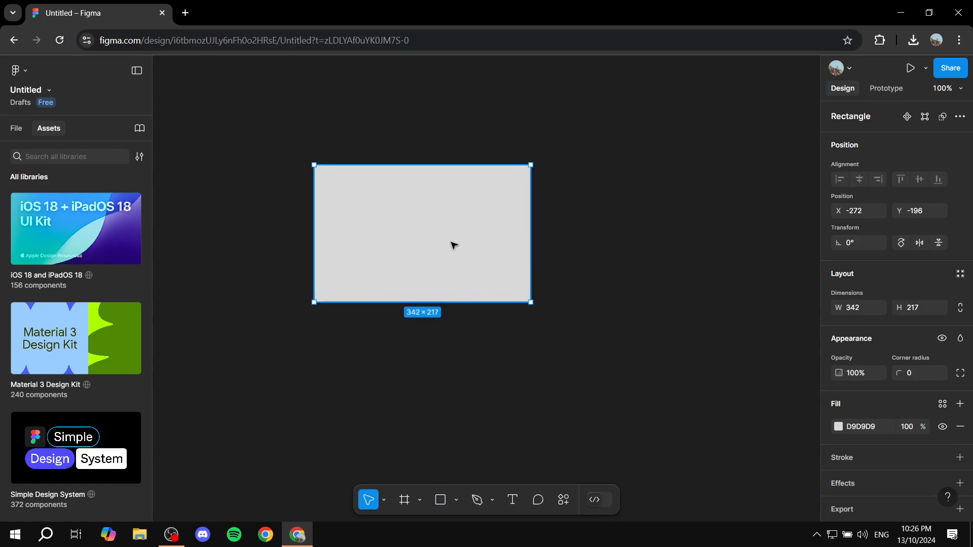
left_click_drag(451, 246, 492, 284)
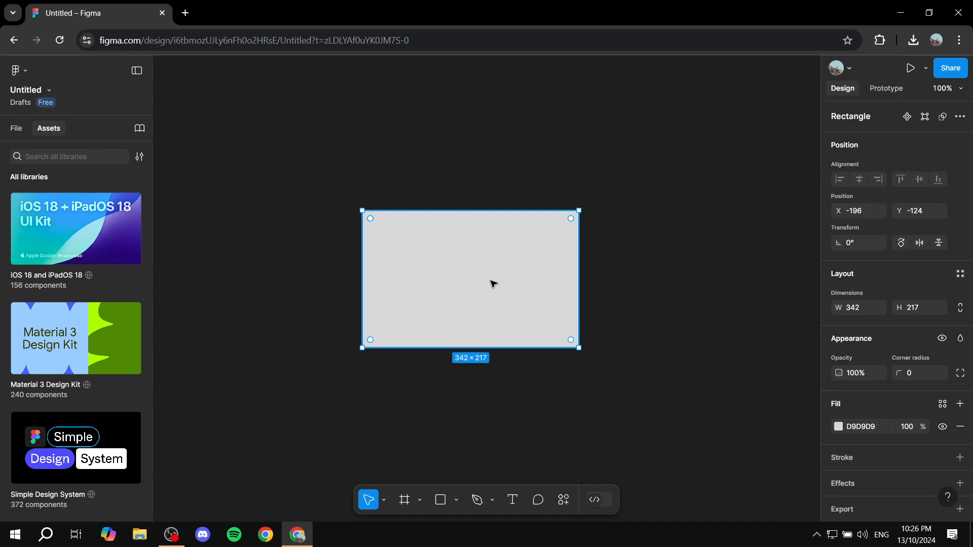
left_click_drag(490, 284, 500, 271)
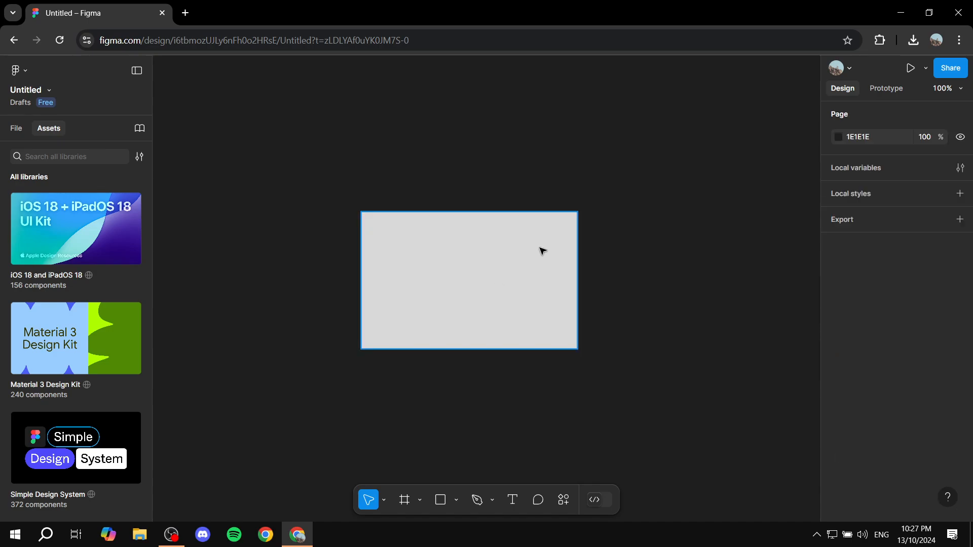
Step: Give the rectangle a white fill, then switch its fill type to Image
left_click(470, 280)
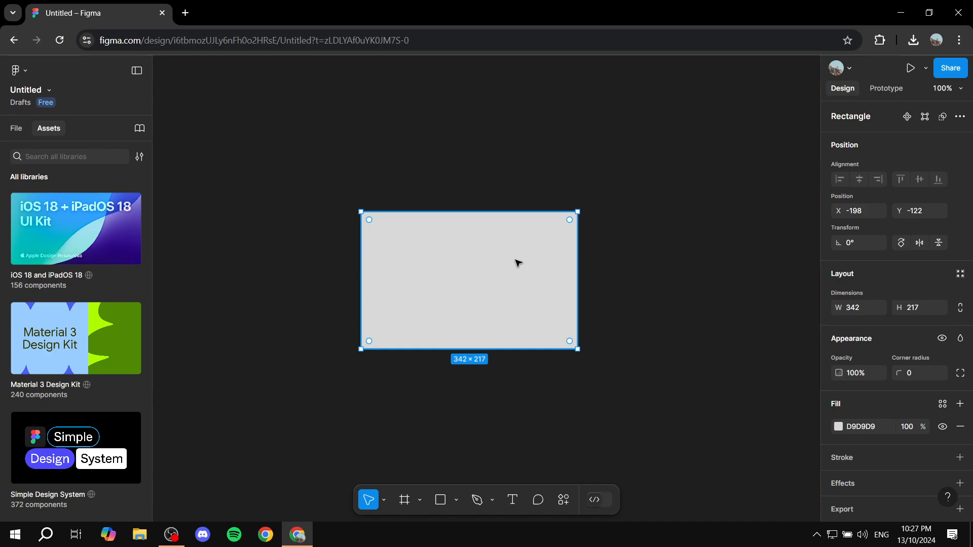
mouse_move(668, 282)
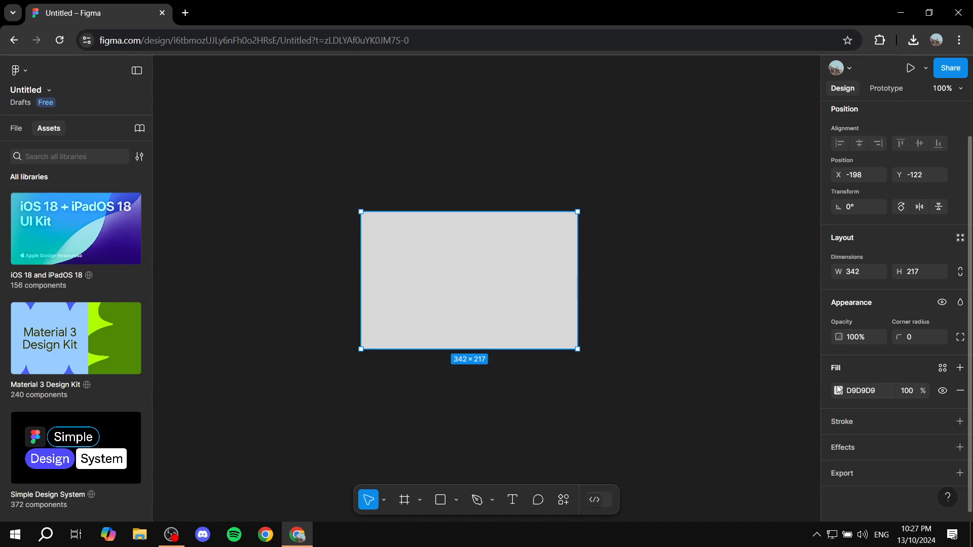
left_click(837, 390)
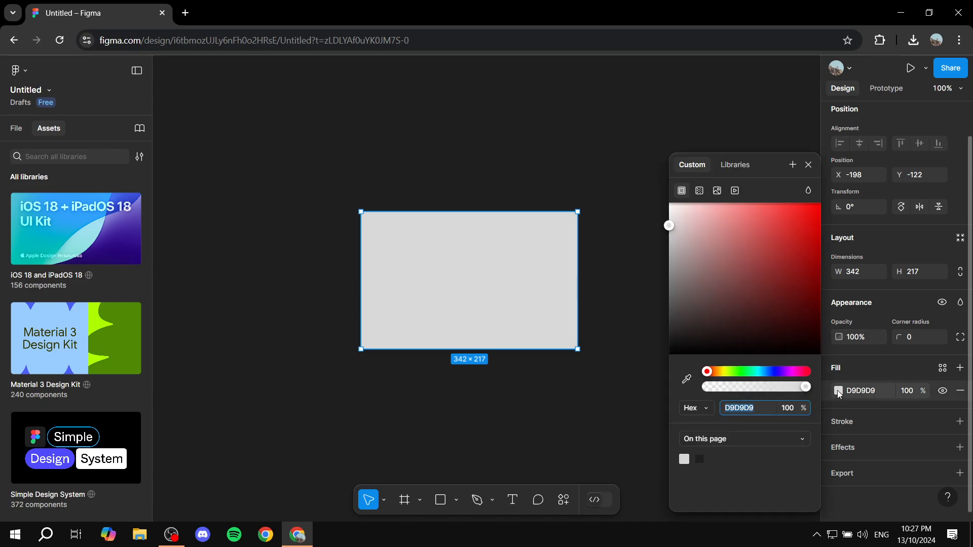
left_click(806, 223)
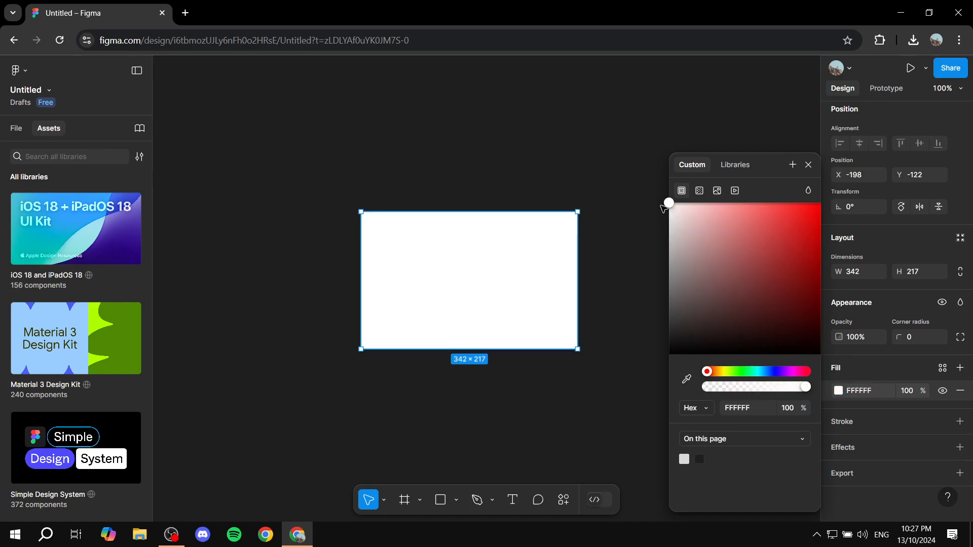
mouse_move(725, 226)
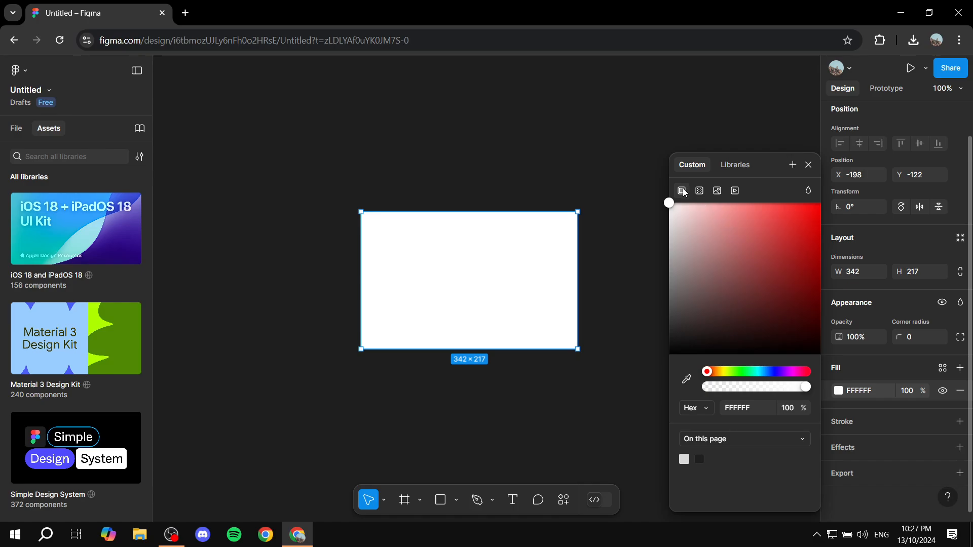
mouse_move(698, 190)
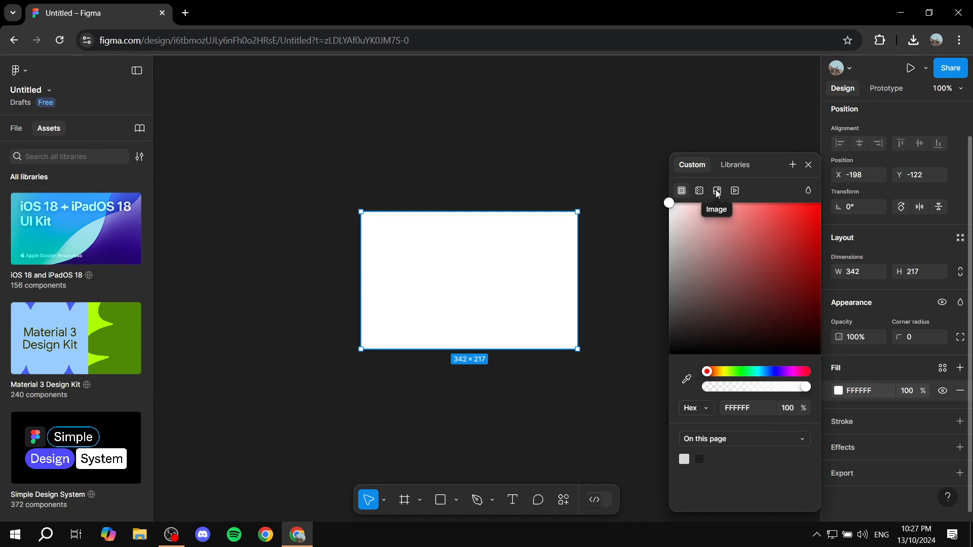
mouse_move(734, 190)
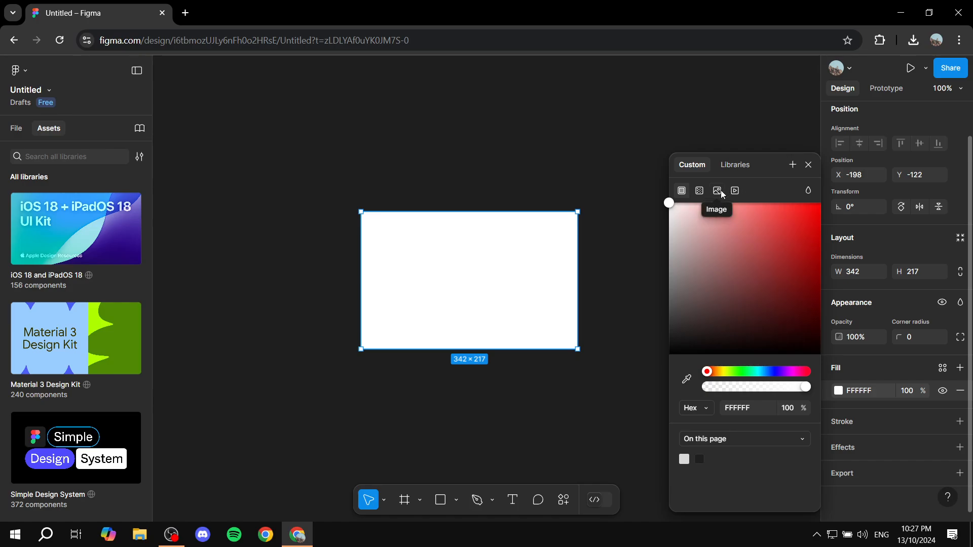
left_click(716, 191)
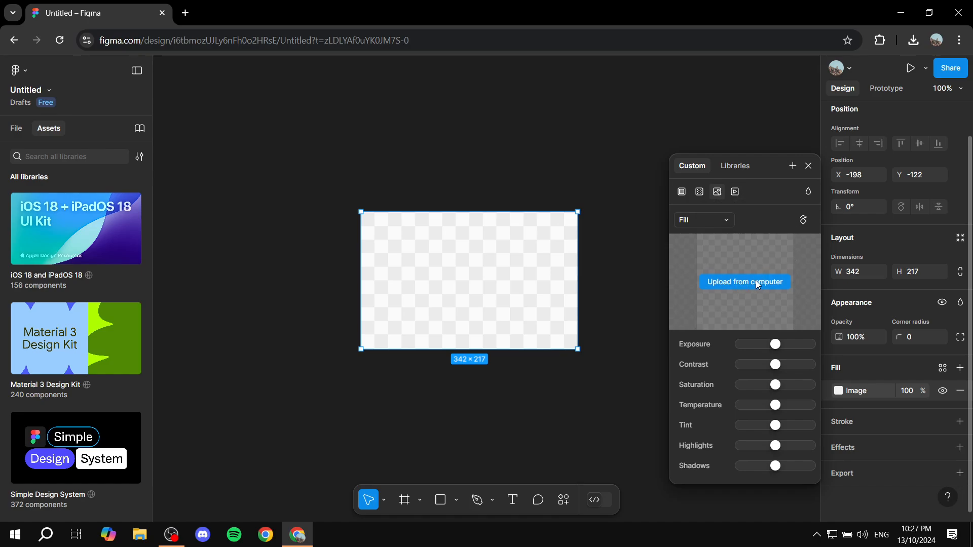
Step: Choose to upload an image for the fill from the computer
left_click(744, 281)
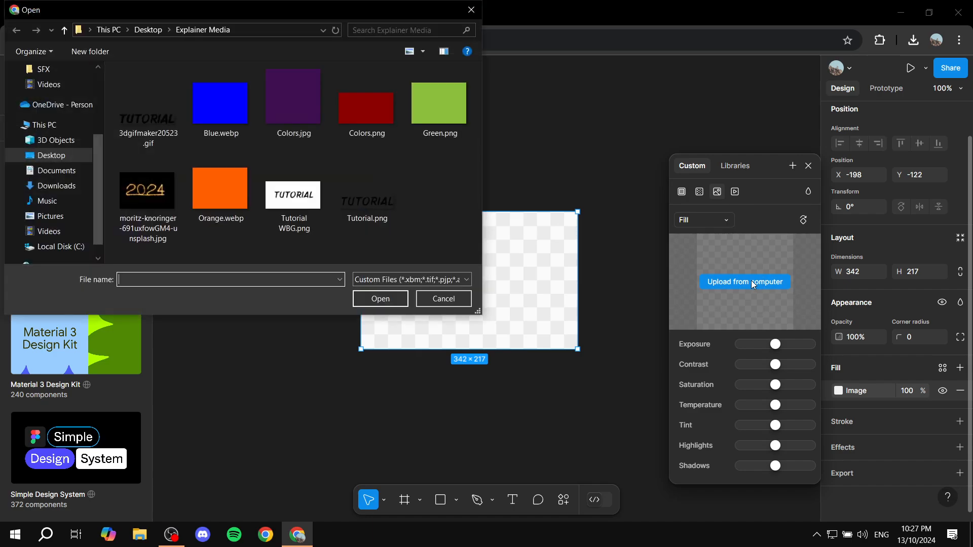
mouse_move(520, 224)
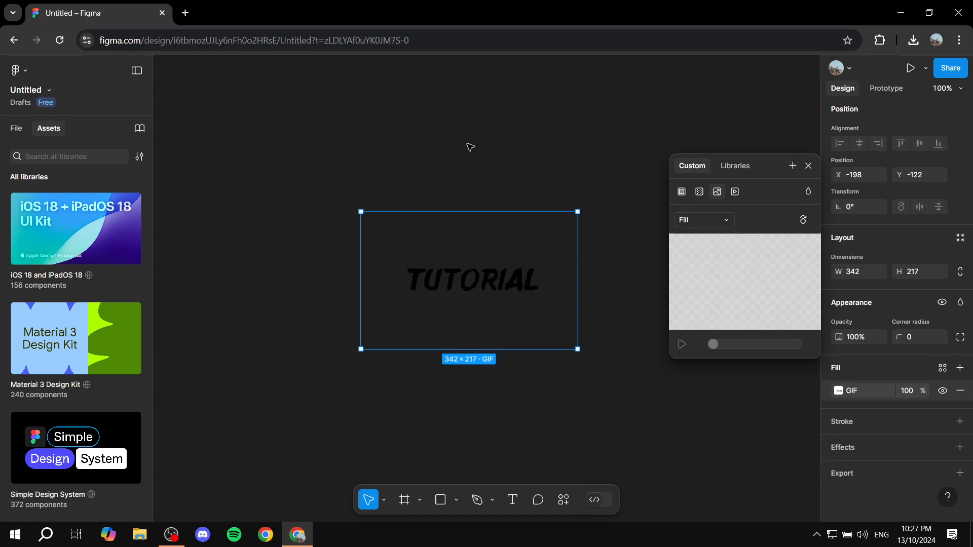
mouse_move(495, 295)
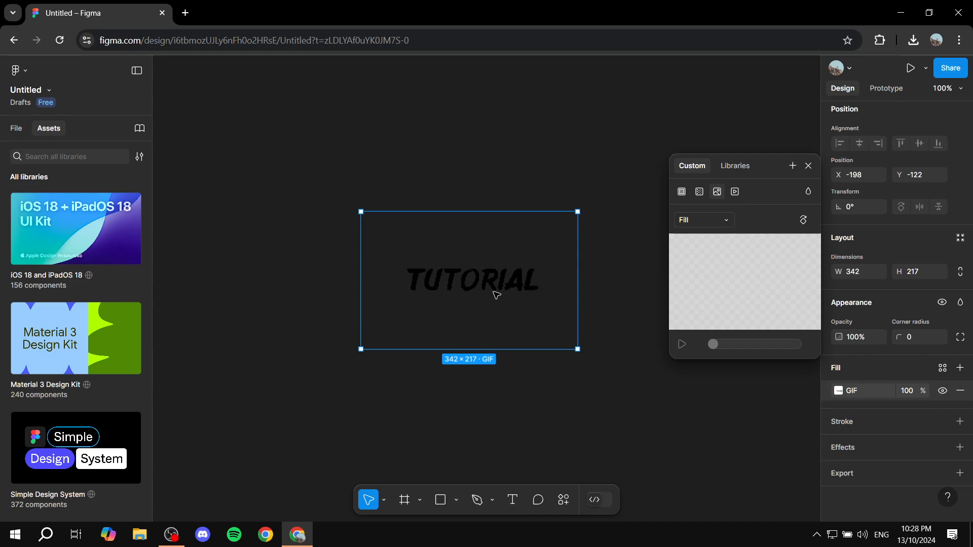
mouse_move(594, 310)
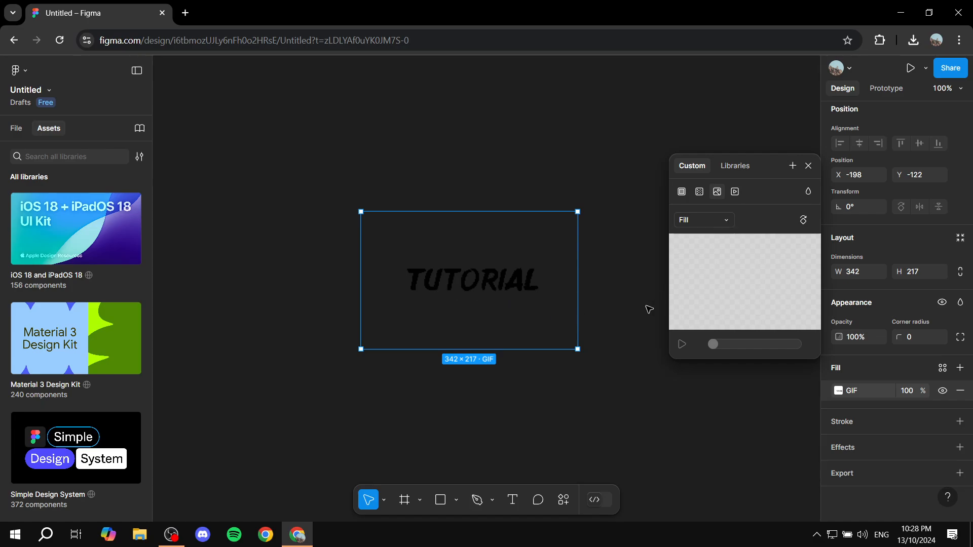
mouse_move(639, 278)
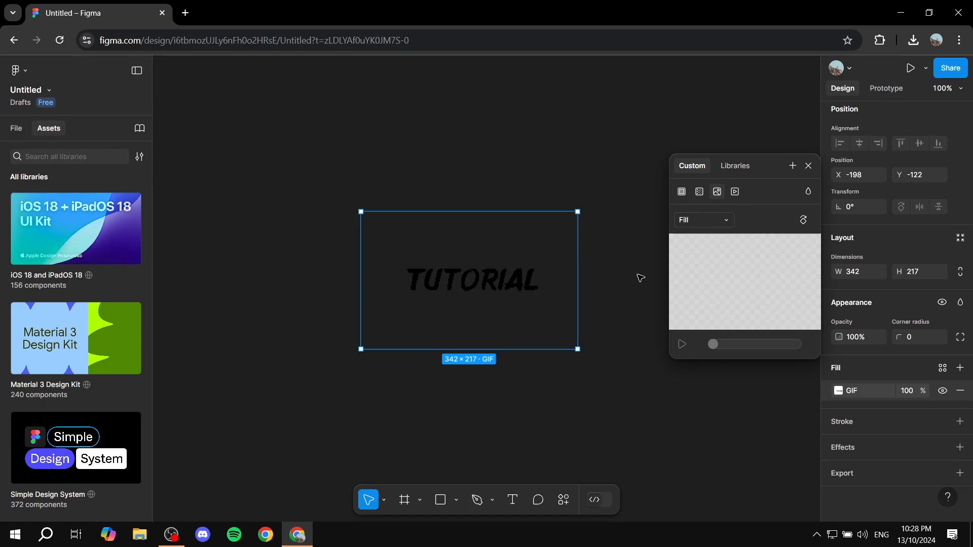
mouse_move(622, 280)
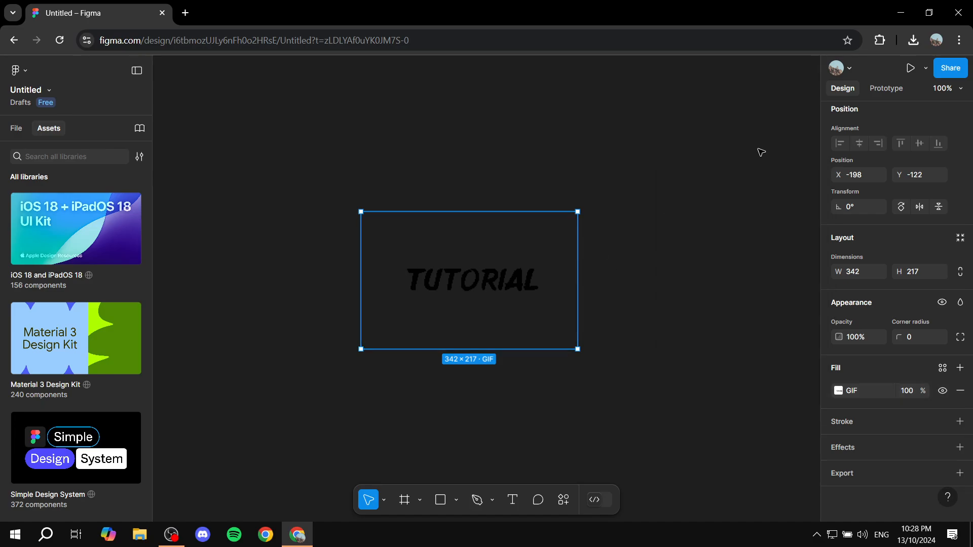
Step: Draw a white 509×404 frame around the GIF rectangle, position it, and deselect
left_click(912, 68)
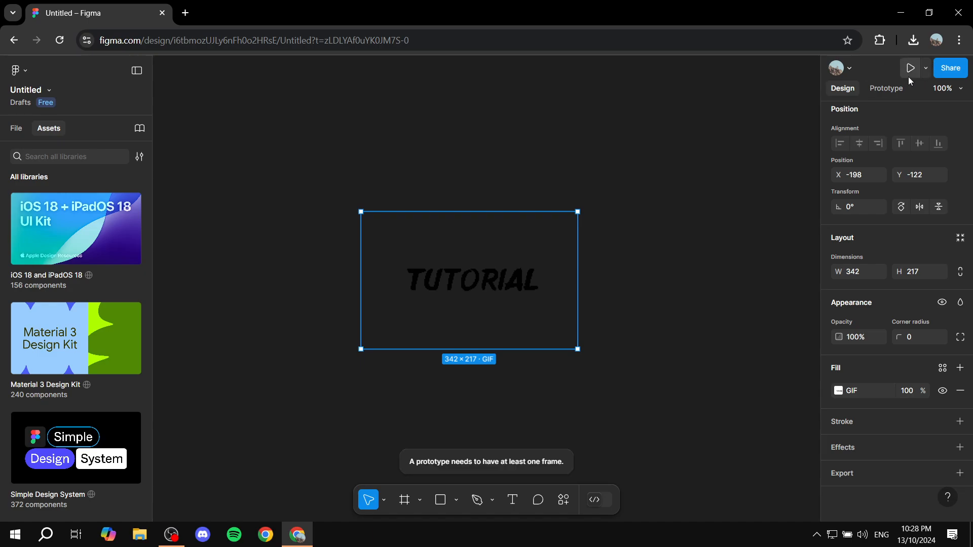
mouse_move(910, 68)
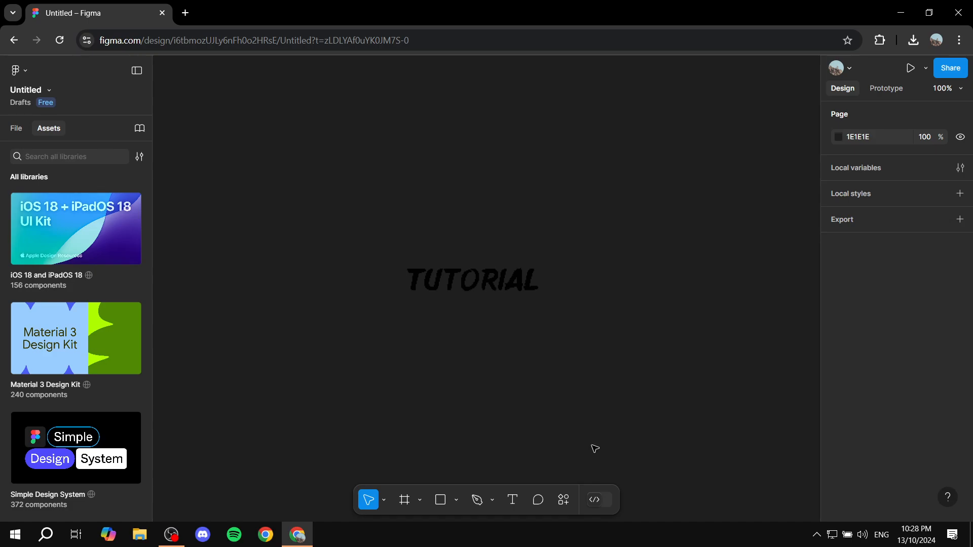
left_click(404, 499)
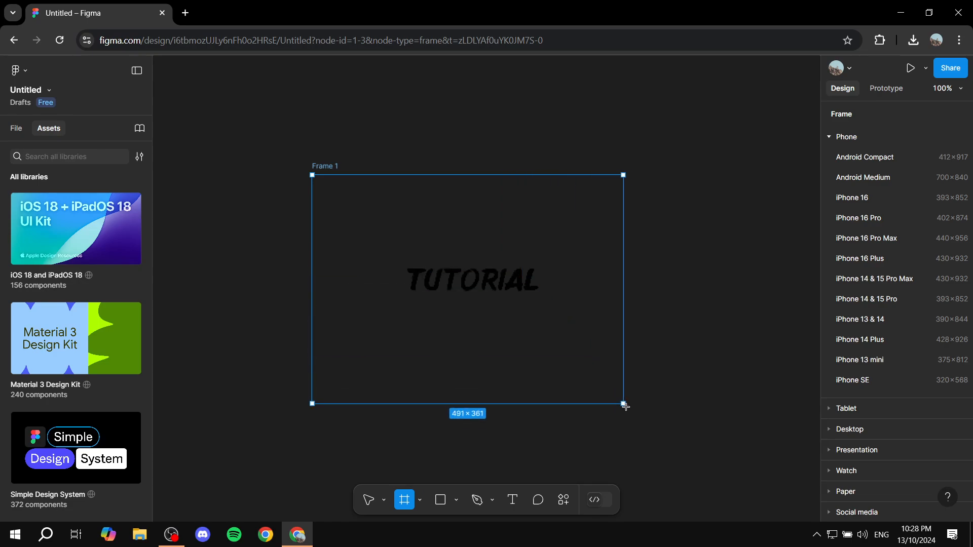
left_click_drag(624, 404, 634, 430)
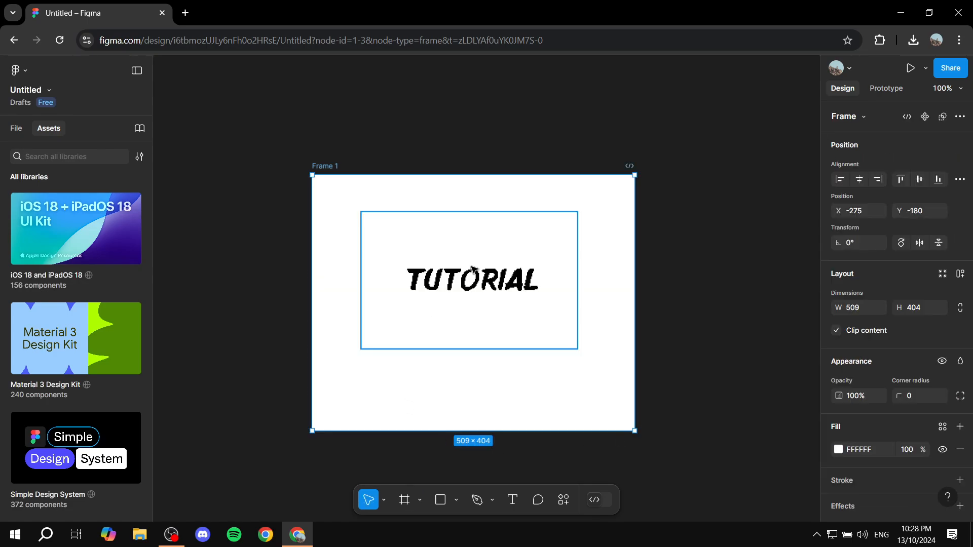
left_click_drag(471, 279, 476, 280)
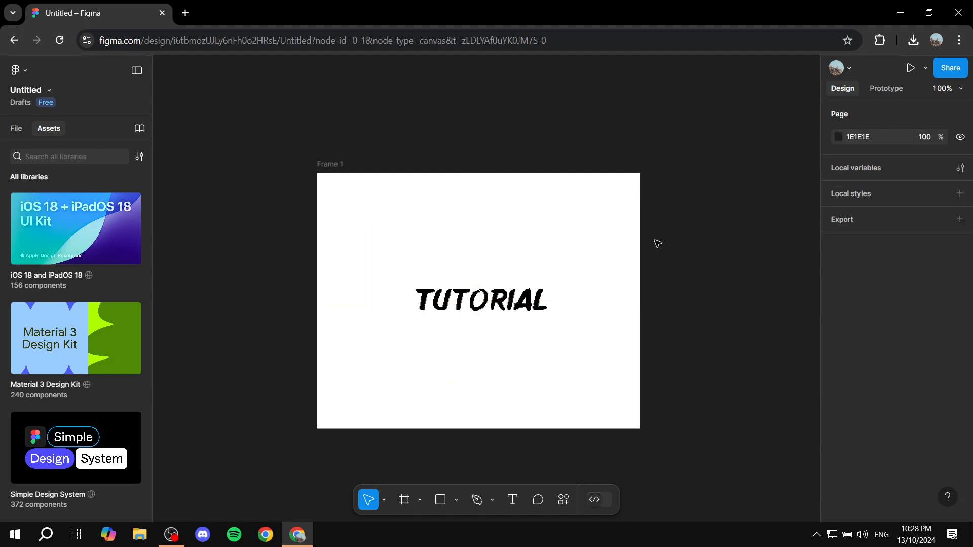
left_click(501, 303)
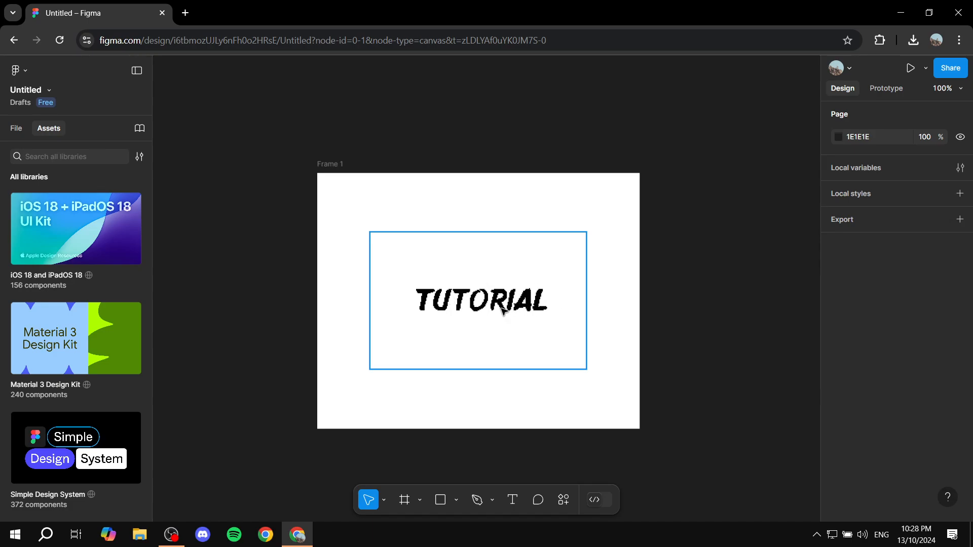
left_click(594, 216)
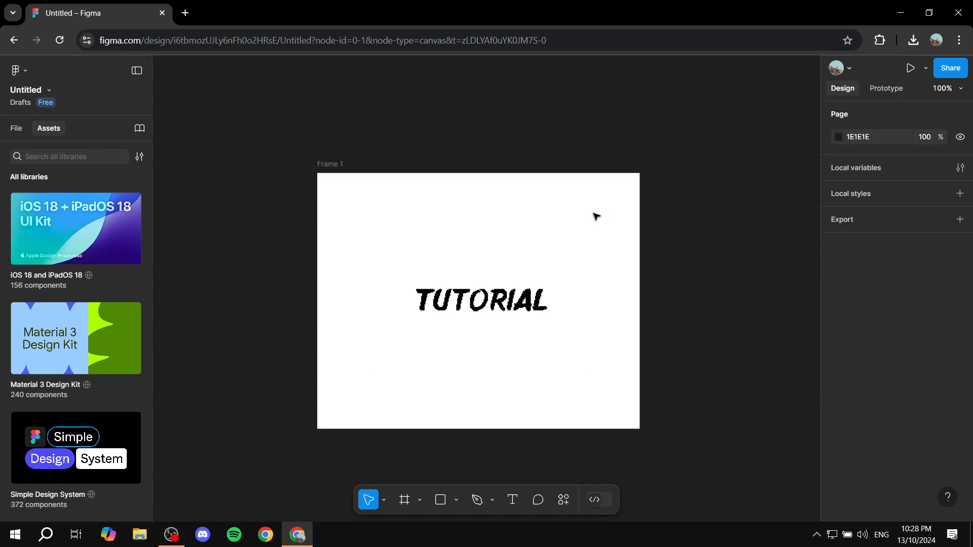
mouse_move(599, 214)
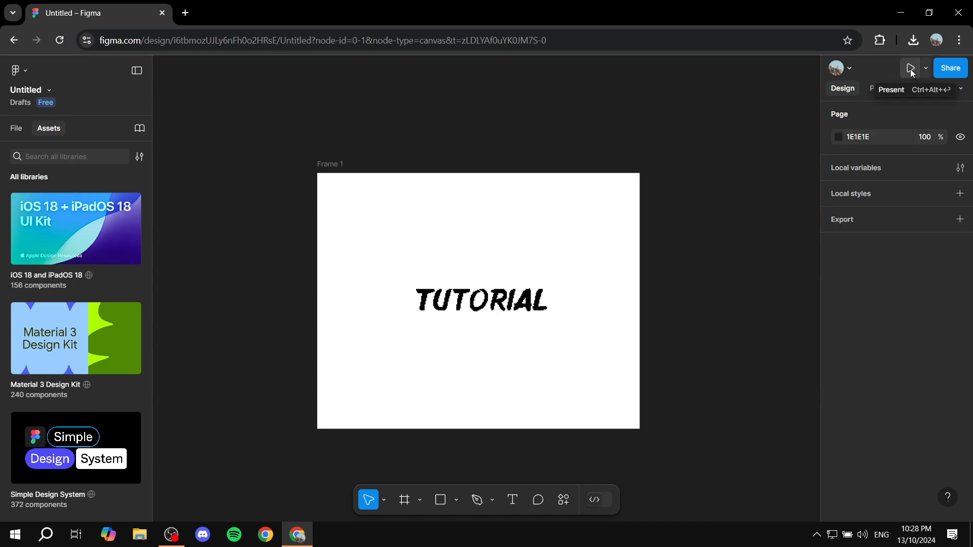
Step: Present the frame, try Fit width and height and Fit width scaling, then open sharing
left_click(909, 67)
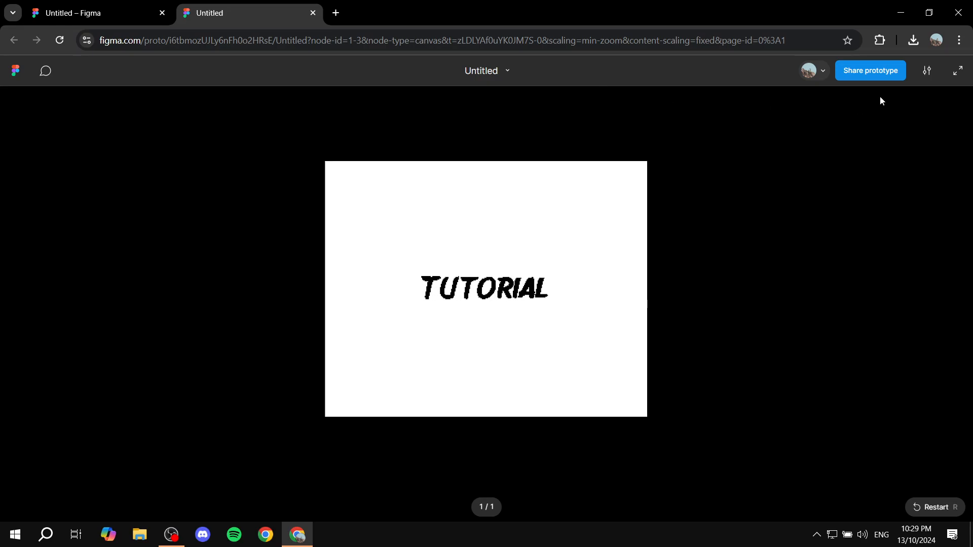
left_click(926, 70)
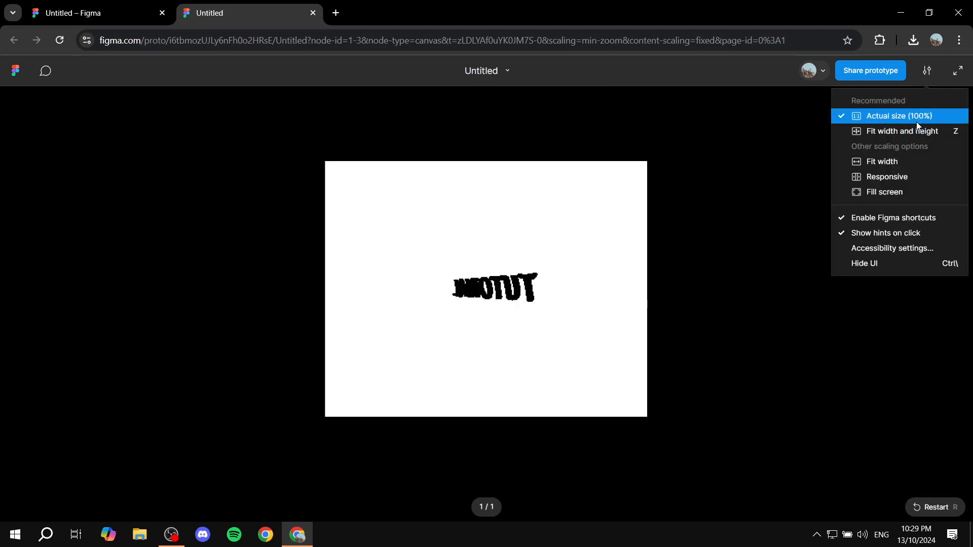
left_click(901, 131)
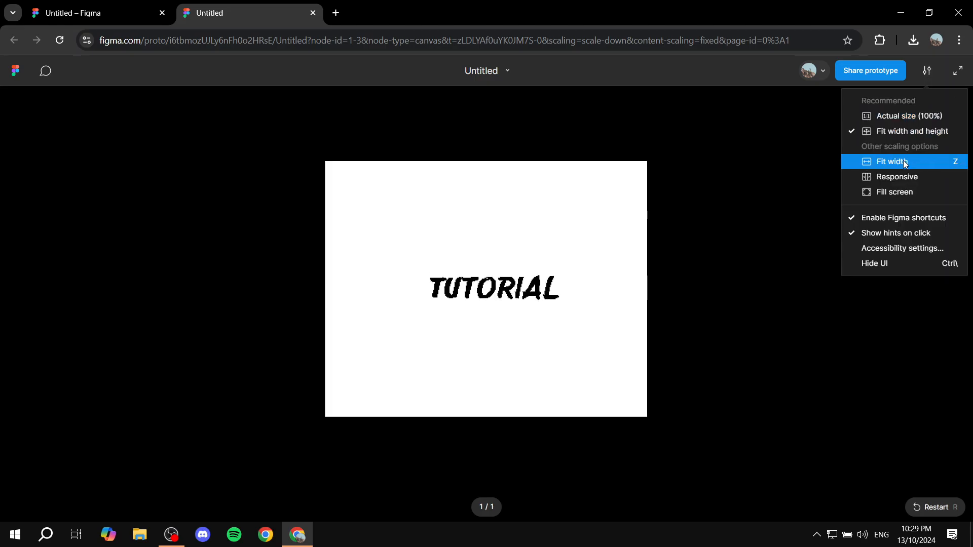
left_click(893, 161)
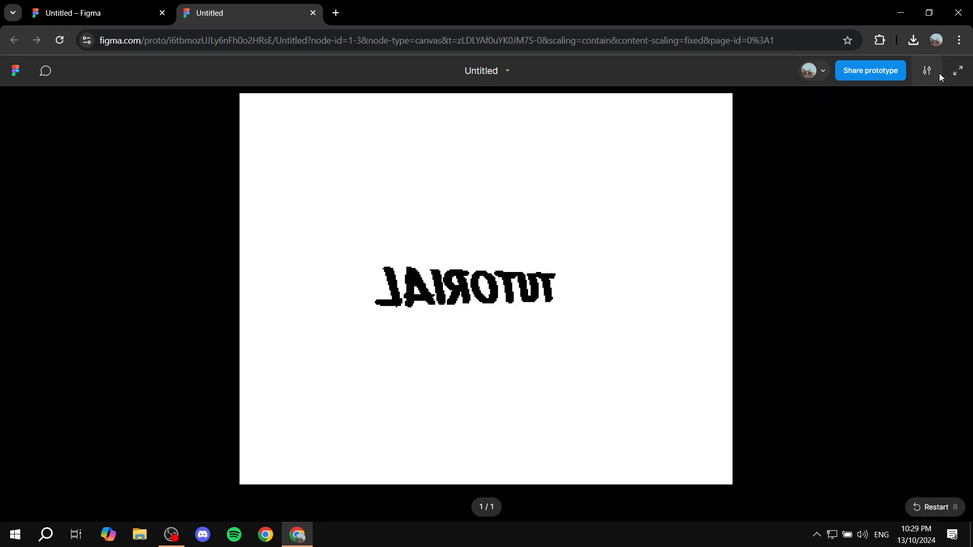
left_click(870, 70)
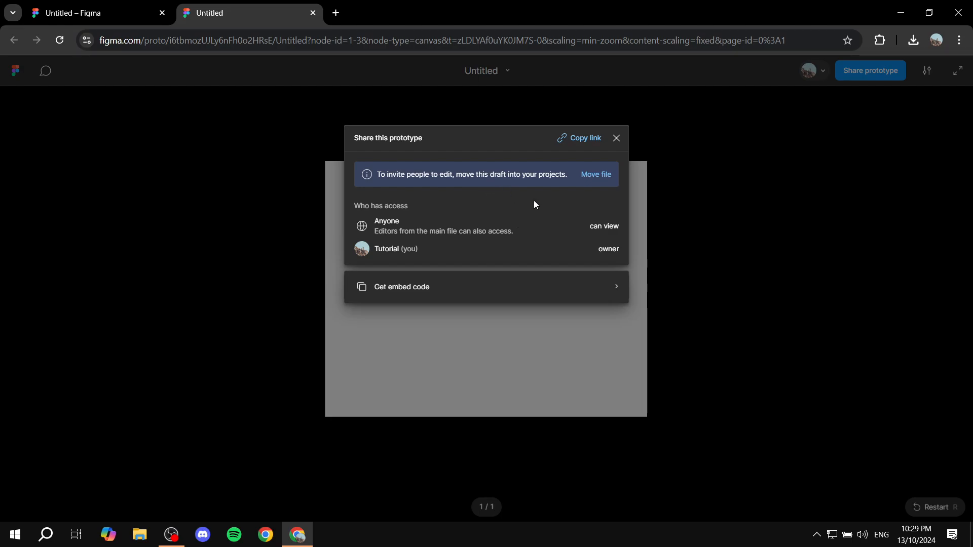
mouse_move(578, 252)
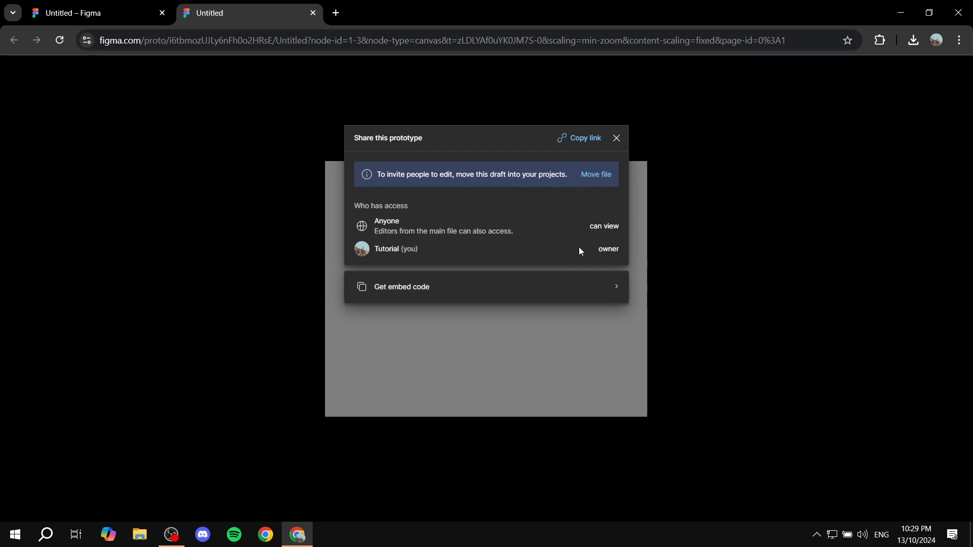
Step: Get the prototype's public embed code from the share dialog
left_click(400, 286)
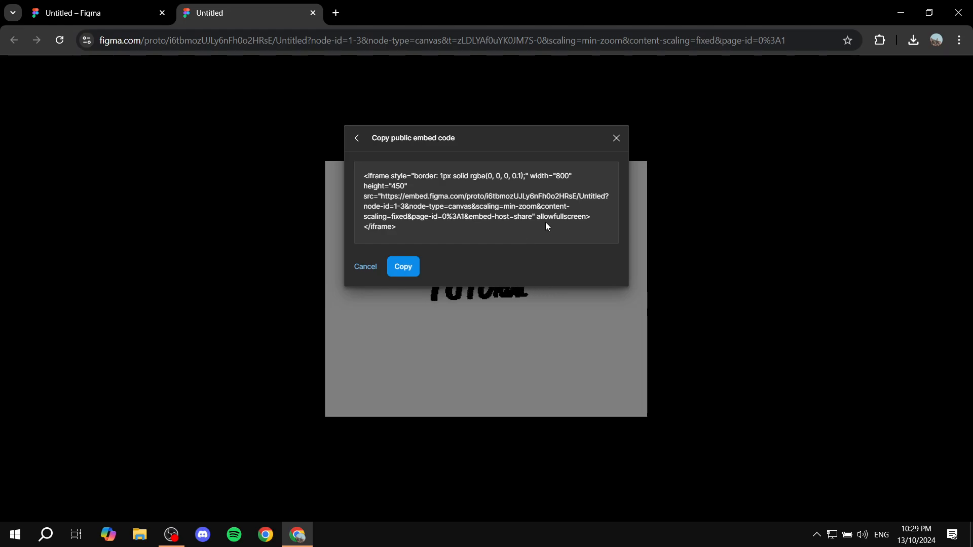